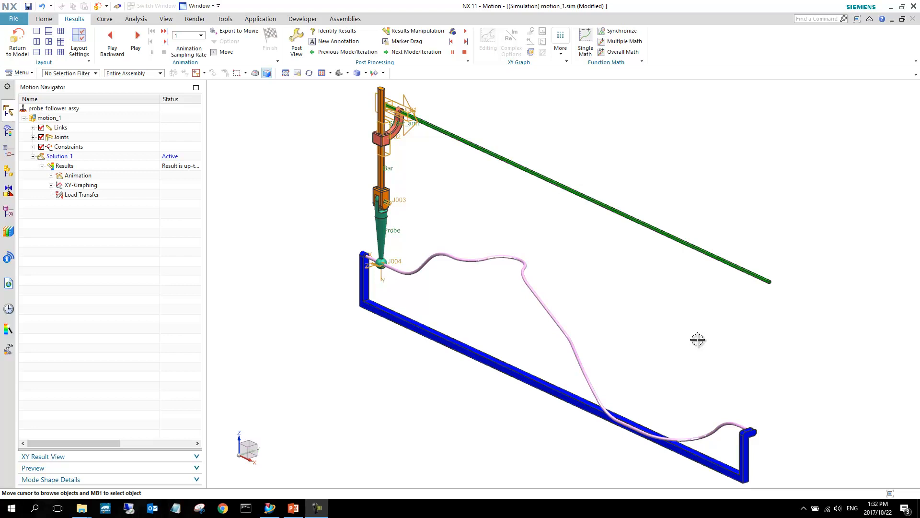
pyautogui.moveTo(652, 314)
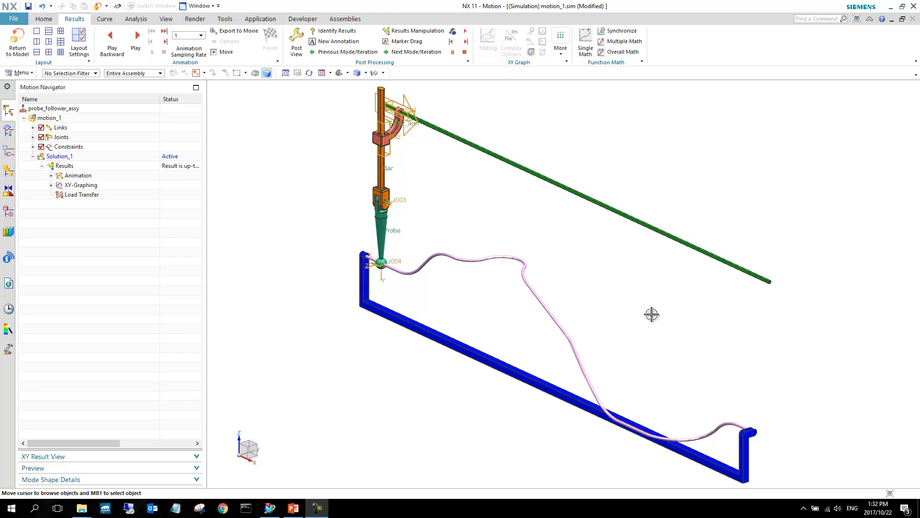
pyautogui.moveTo(455, 228)
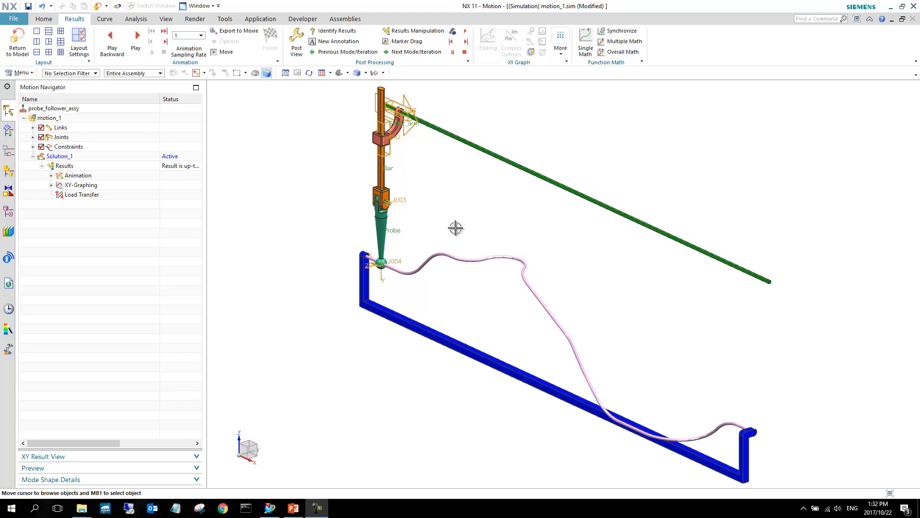
pyautogui.moveTo(404, 257)
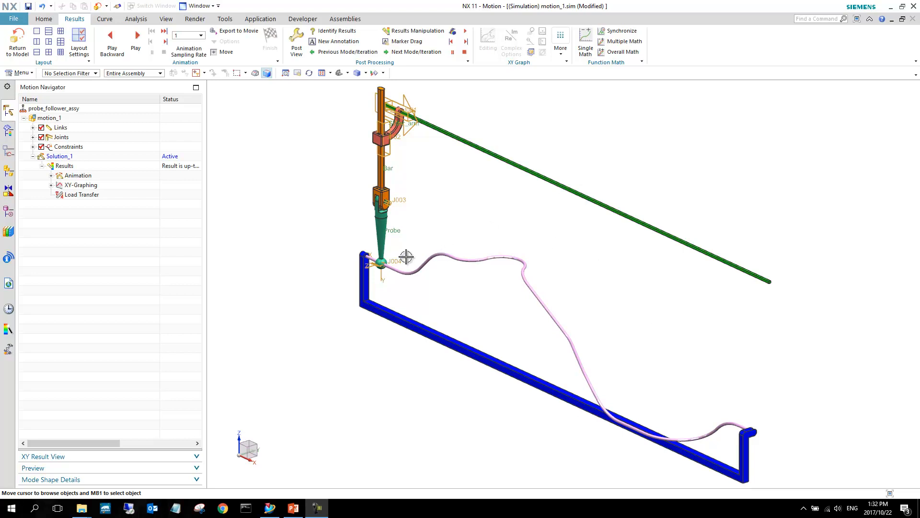
pyautogui.moveTo(433, 223)
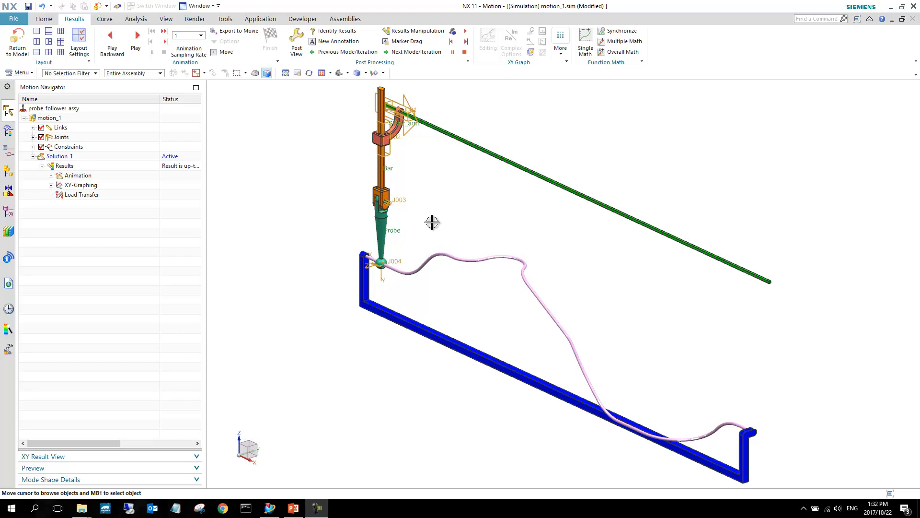
pyautogui.moveTo(336, 161)
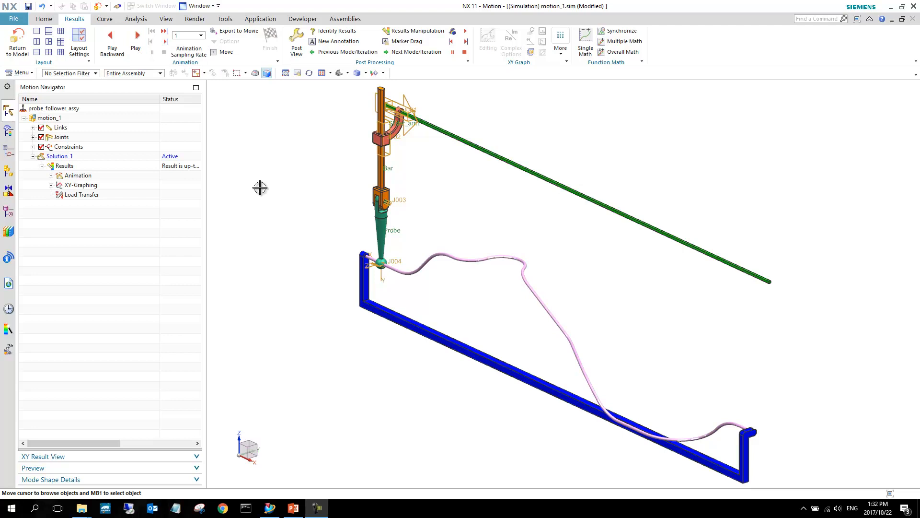
pyautogui.moveTo(135, 38)
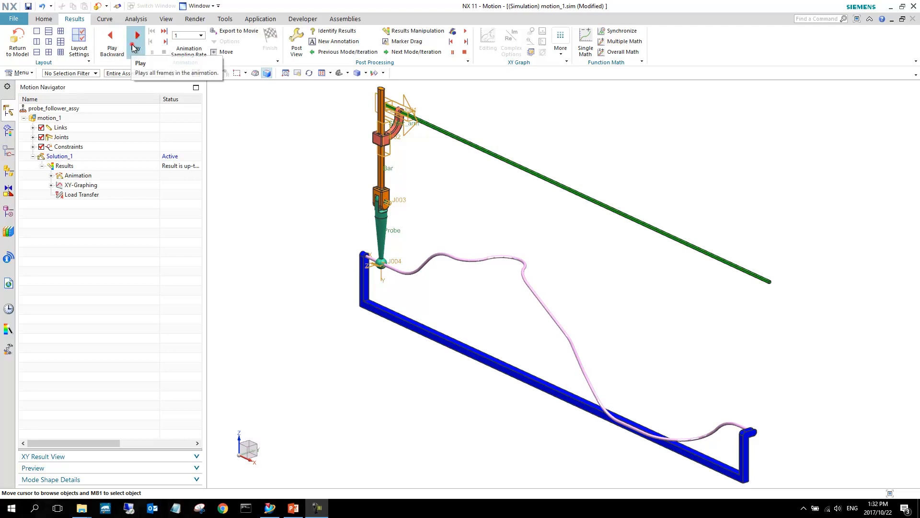
# - Run the solved animation until the probe reaches the spline's far end, then finish playback
pyautogui.click(138, 36)
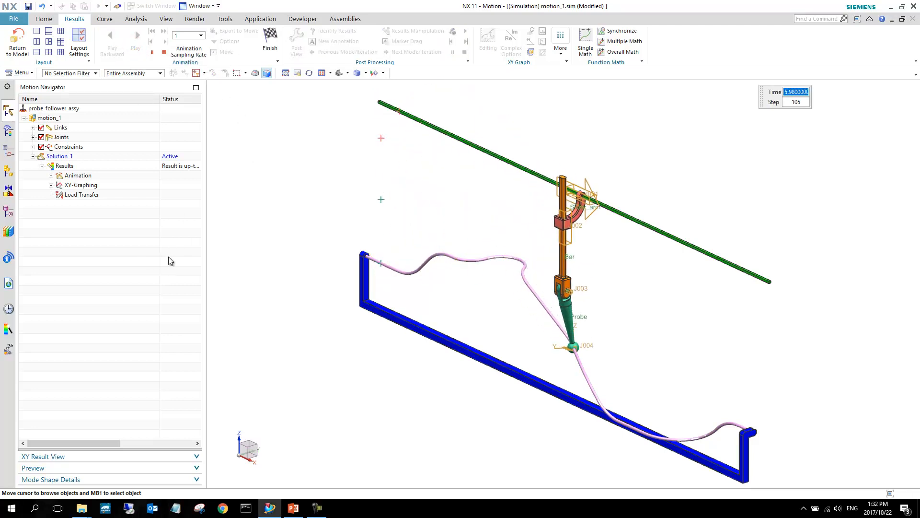
pyautogui.click(136, 38)
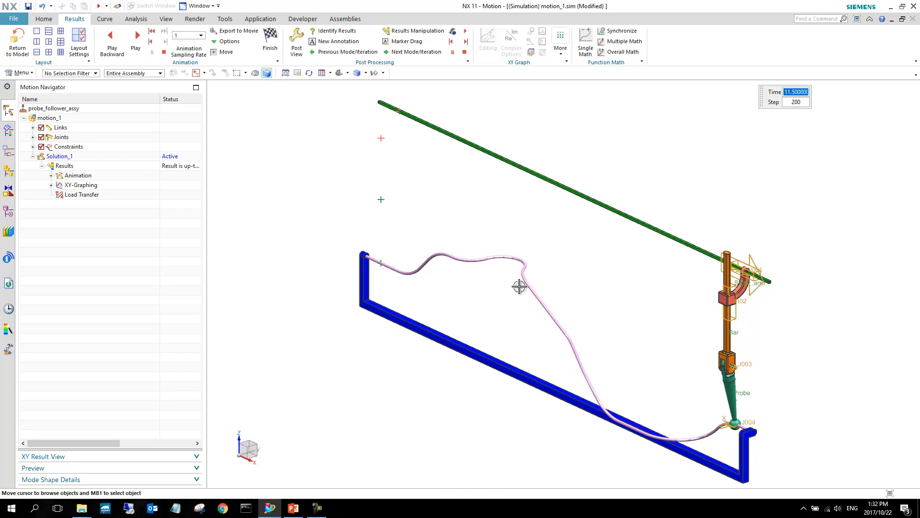
pyautogui.moveTo(362, 222)
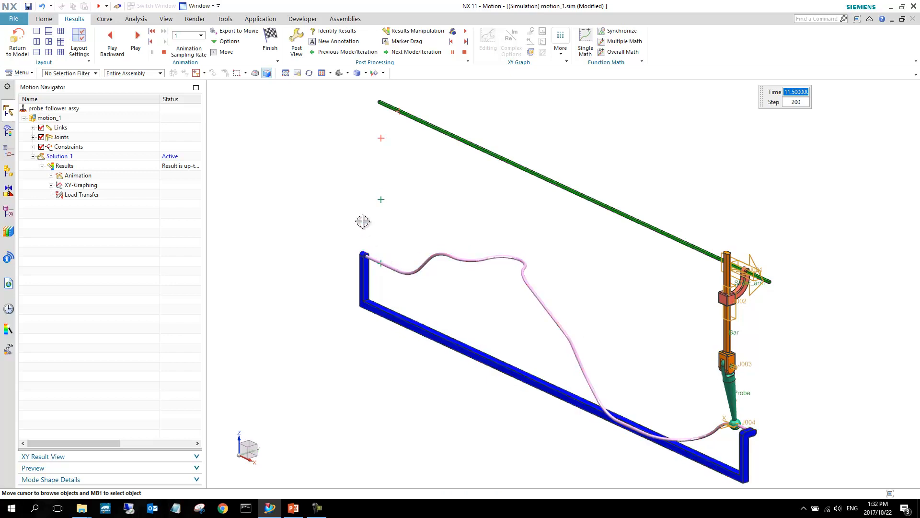
pyautogui.click(136, 36)
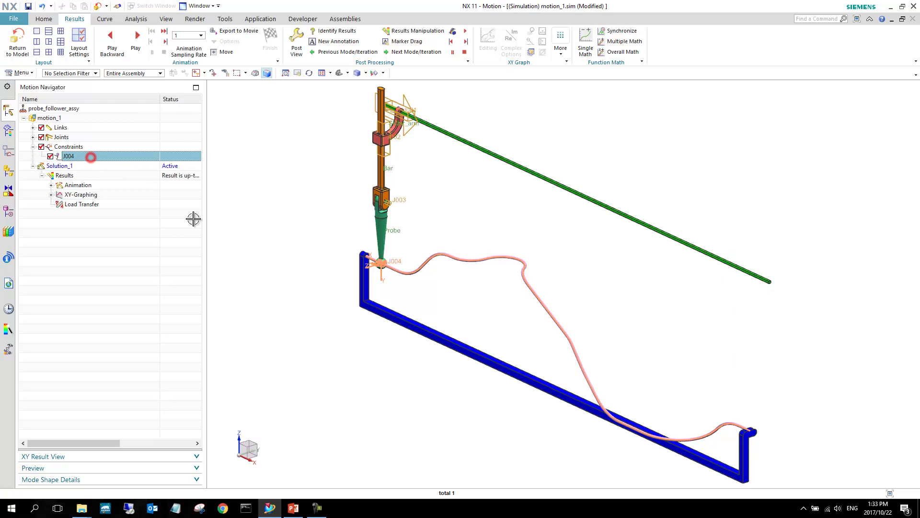
pyautogui.moveTo(401, 273)
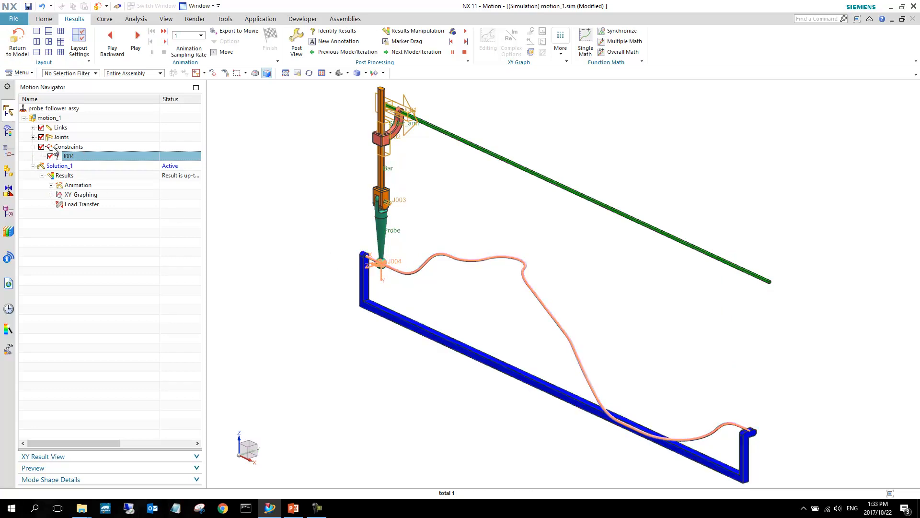
# - Expand the Joints node in the Motion Navigator and select J001 to inspect its driver
pyautogui.click(30, 138)
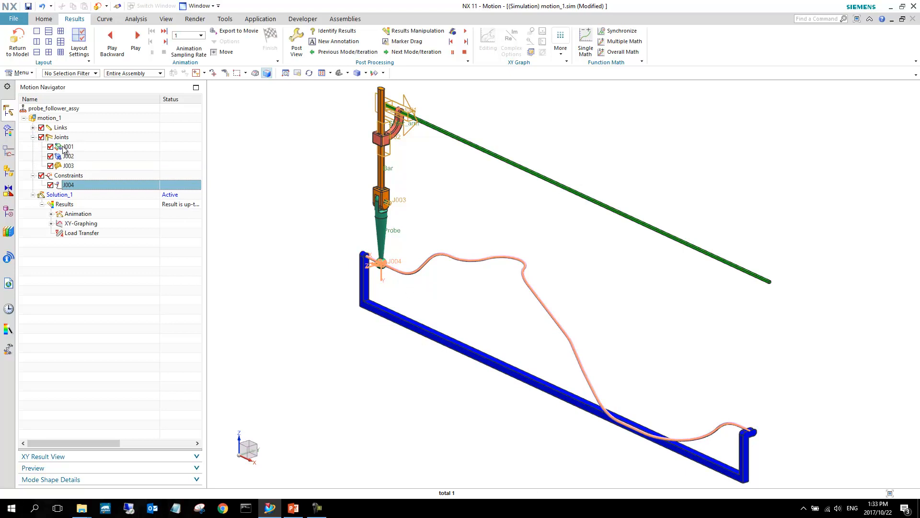
pyautogui.click(67, 145)
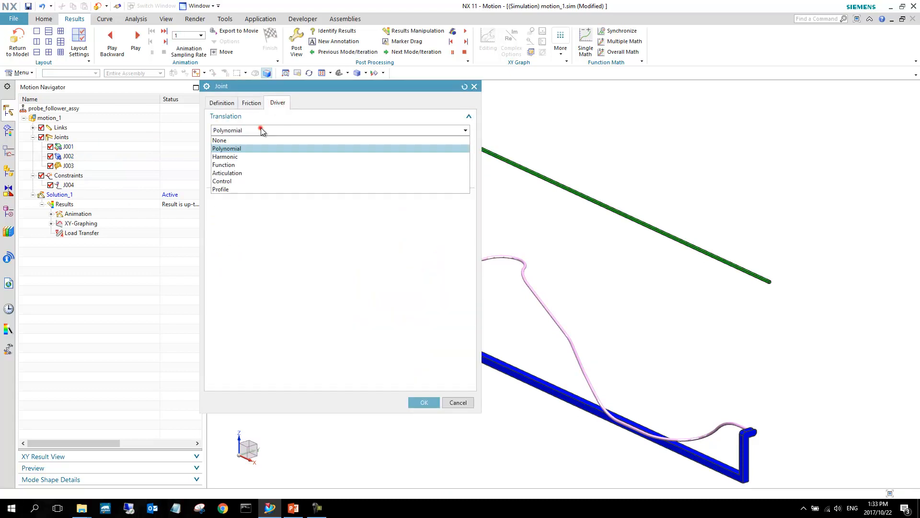
# - Set the joint's Translation driver from Polynomial to None, leaving results out of date
pyautogui.click(424, 402)
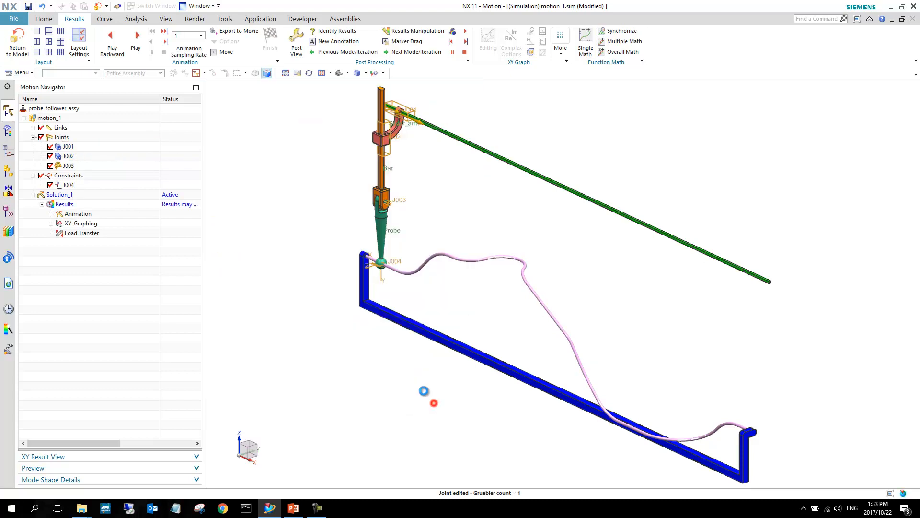
pyautogui.click(45, 19)
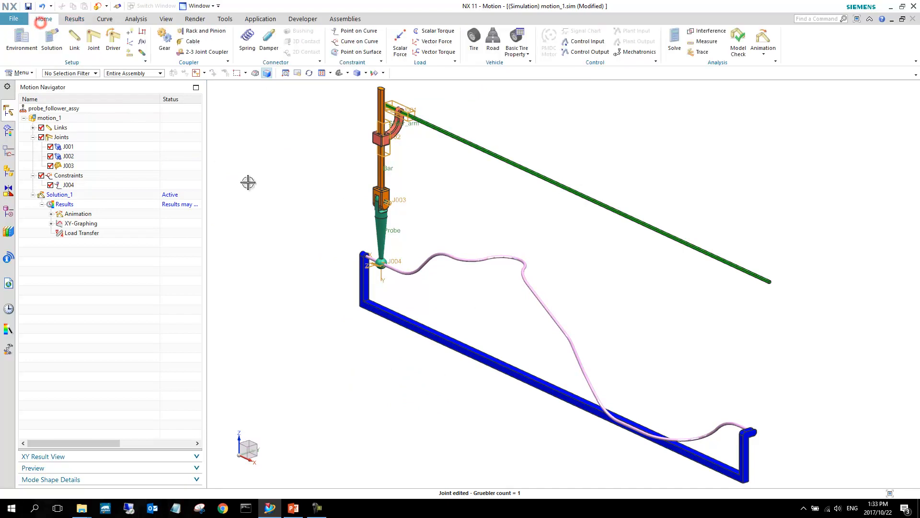
pyautogui.moveTo(374, 254)
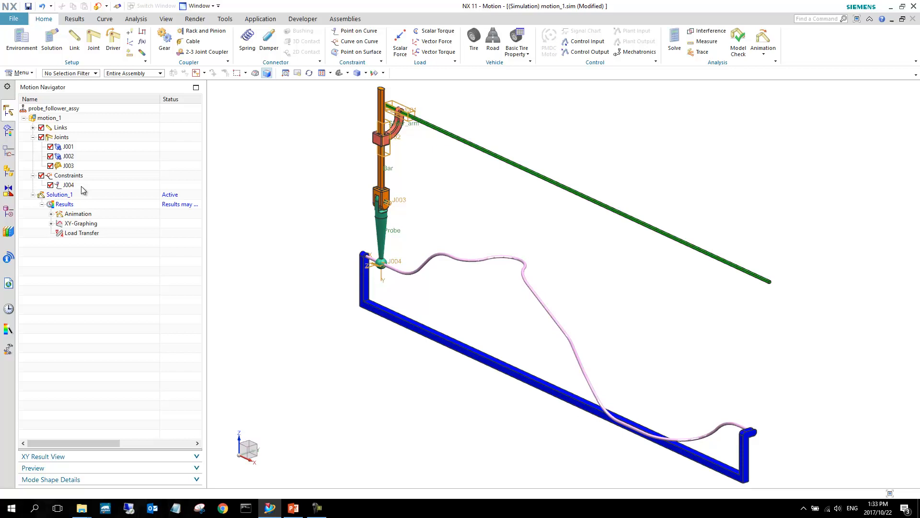
# - Measure the spline with Simple Length, reading about 14.5931 in, then dismiss the measurement
pyautogui.click(134, 18)
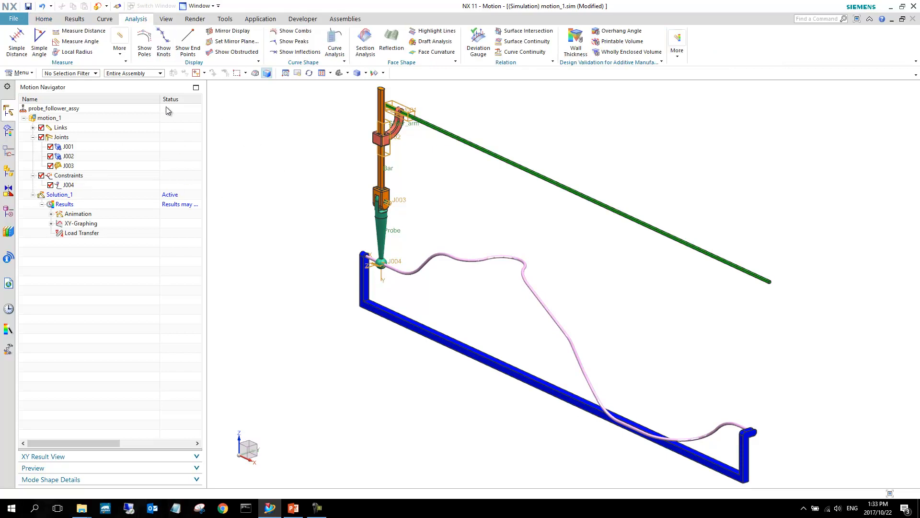
pyautogui.moveTo(80, 52)
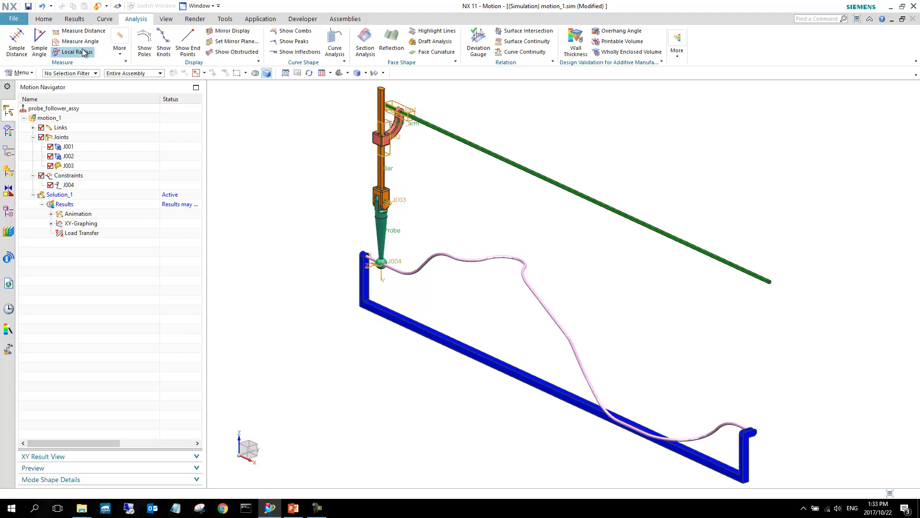
pyautogui.click(120, 42)
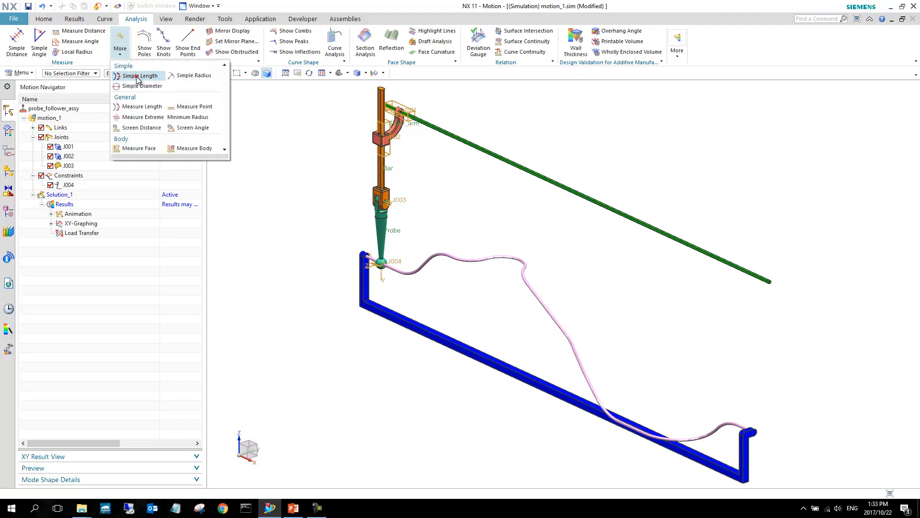
pyautogui.click(142, 75)
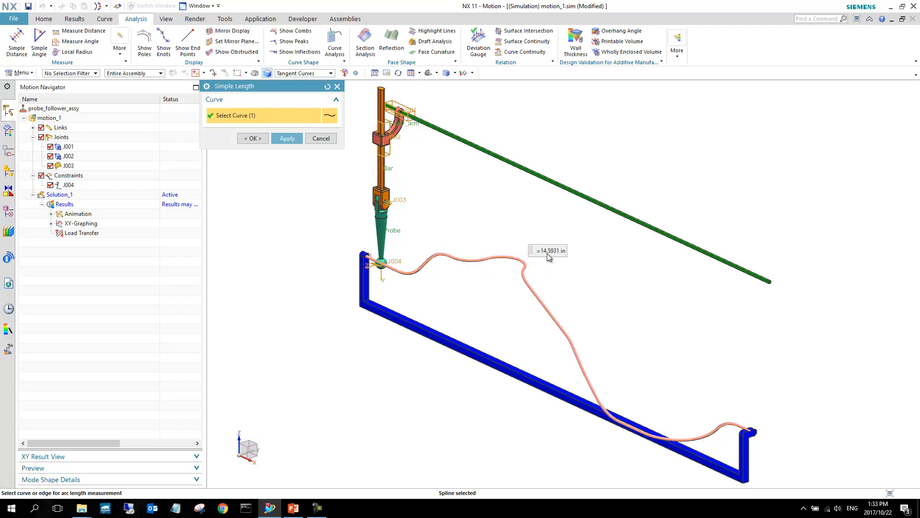
pyautogui.moveTo(539, 277)
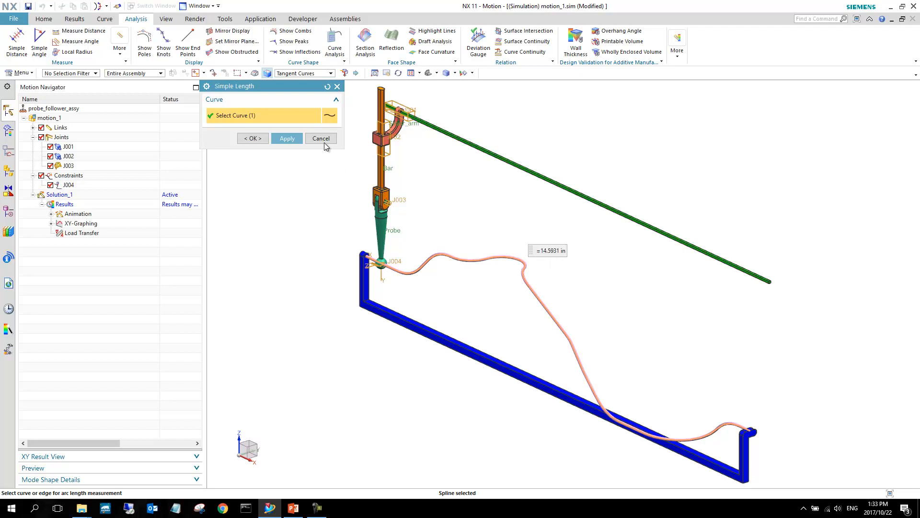
pyautogui.click(321, 138)
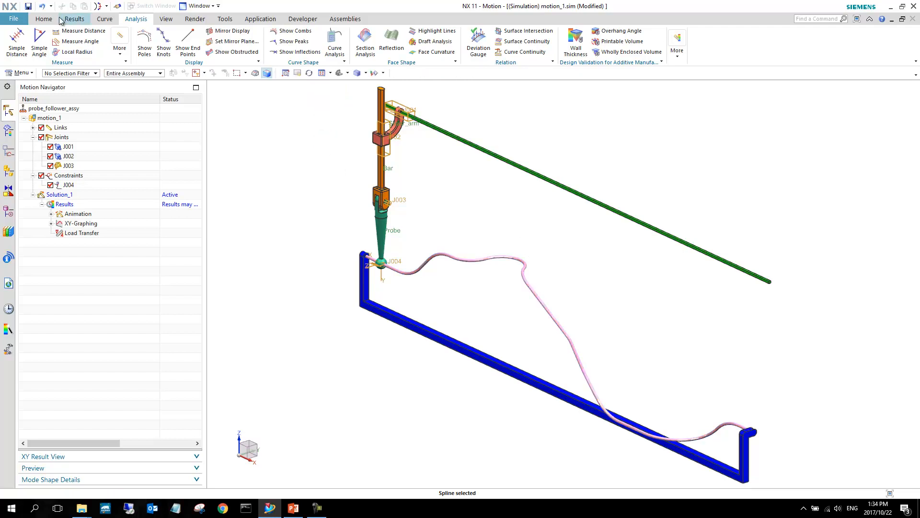
# - Create driver Drv001 on J004 with Tangent Translation driven by a displacement Function
pyautogui.click(47, 19)
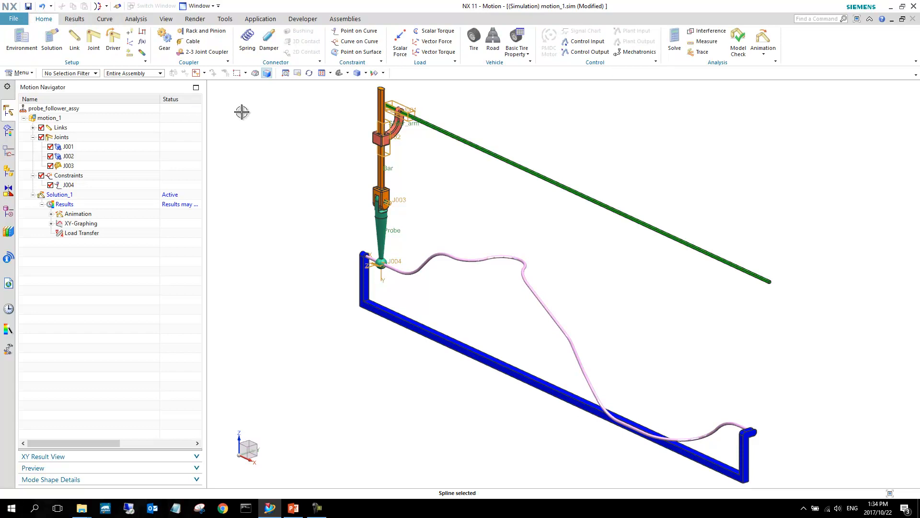
pyautogui.moveTo(112, 41)
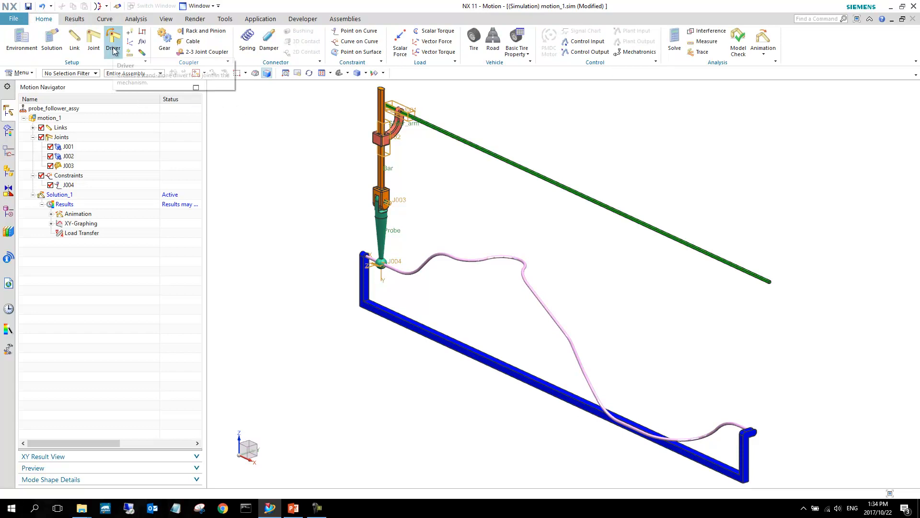
pyautogui.click(112, 40)
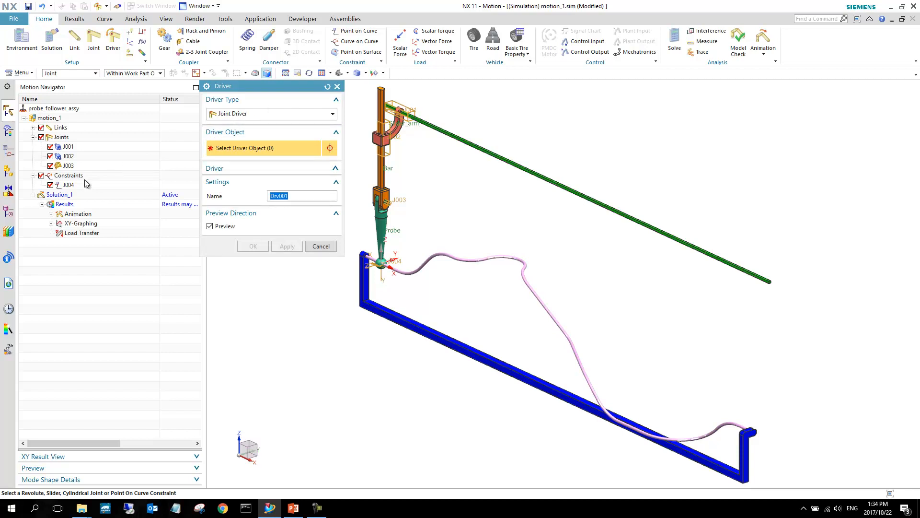
pyautogui.click(68, 185)
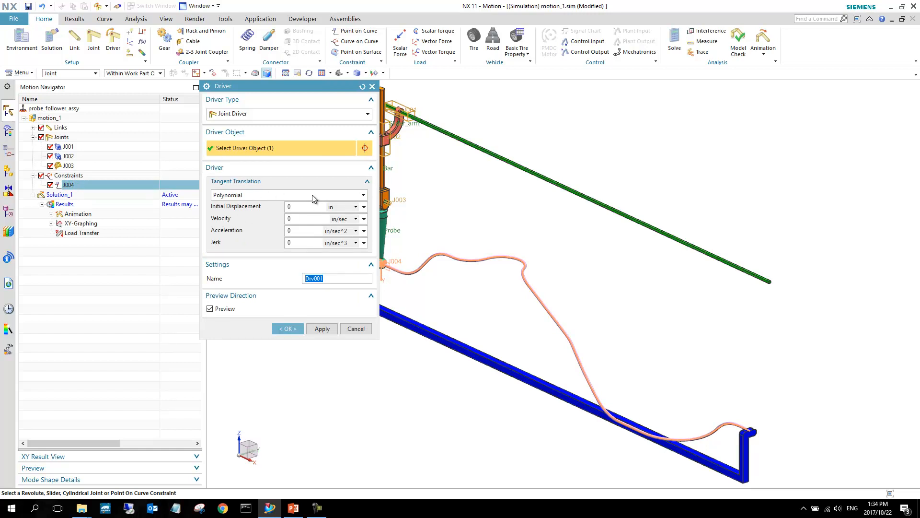
pyautogui.click(313, 195)
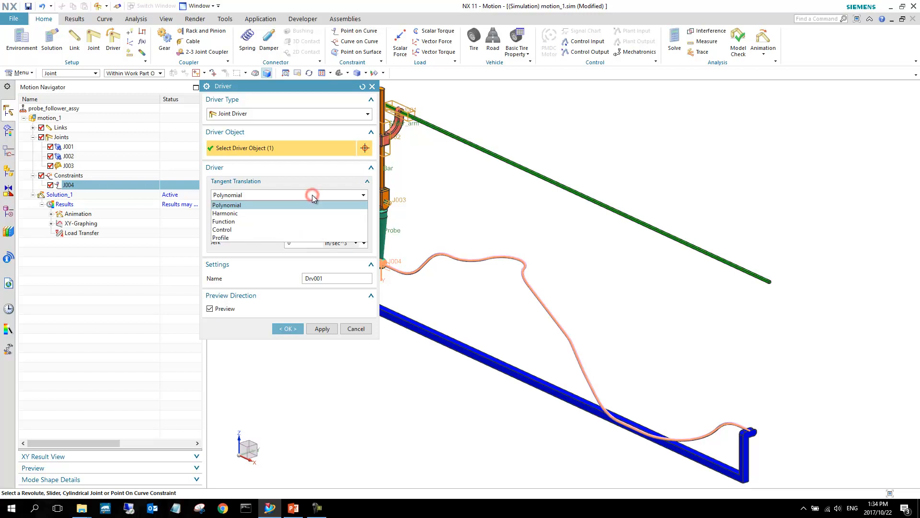
pyautogui.click(224, 221)
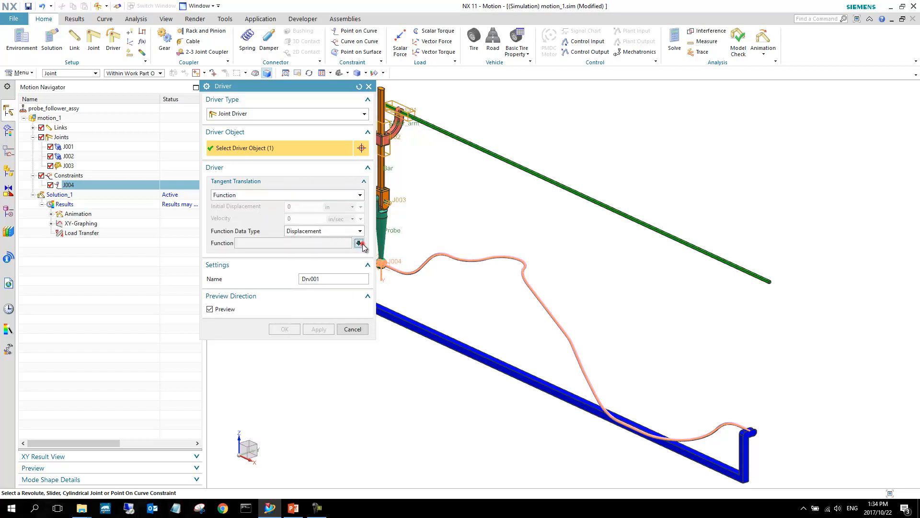
# - Start a new math function and insert STEP from the Motion-Functions category
pyautogui.click(360, 242)
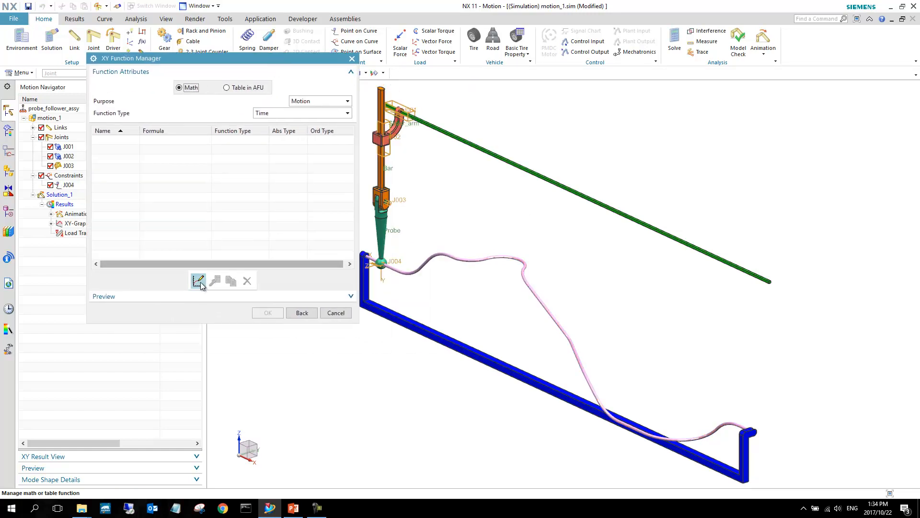
pyautogui.click(197, 280)
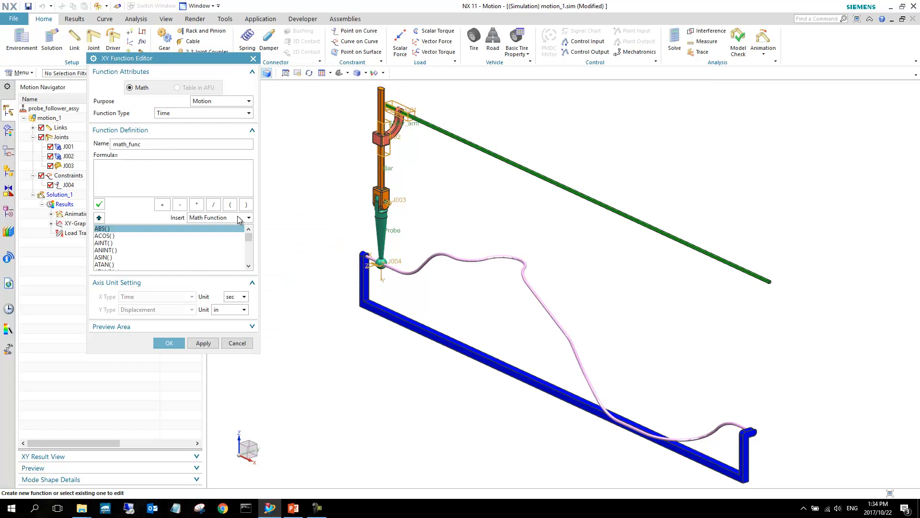
pyautogui.click(248, 218)
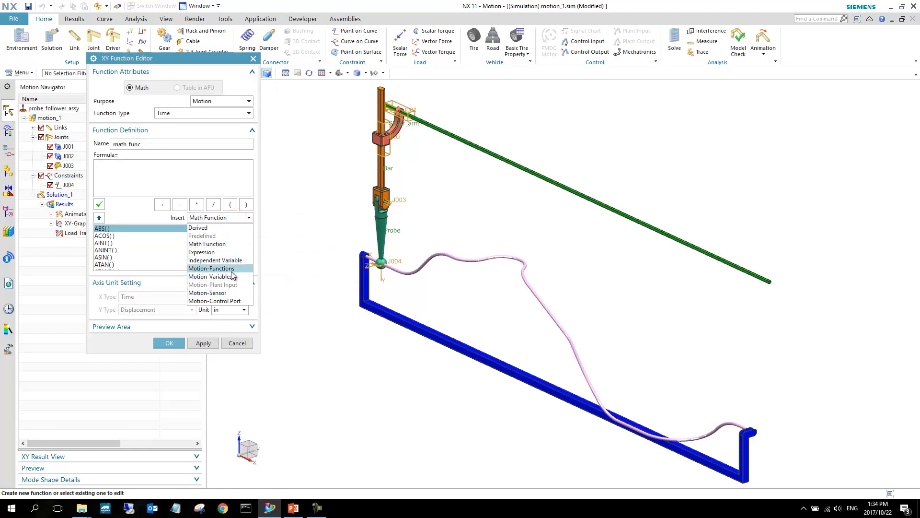
pyautogui.click(211, 268)
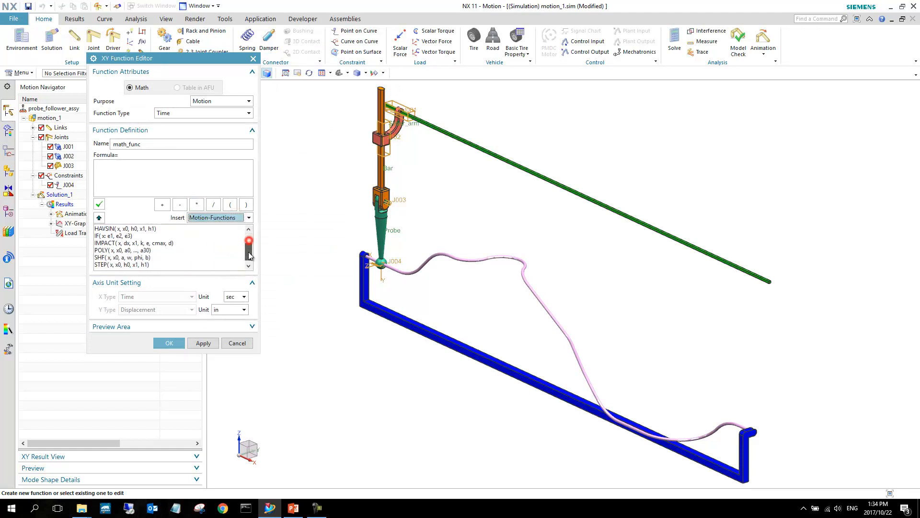
pyautogui.doubleClick(121, 265)
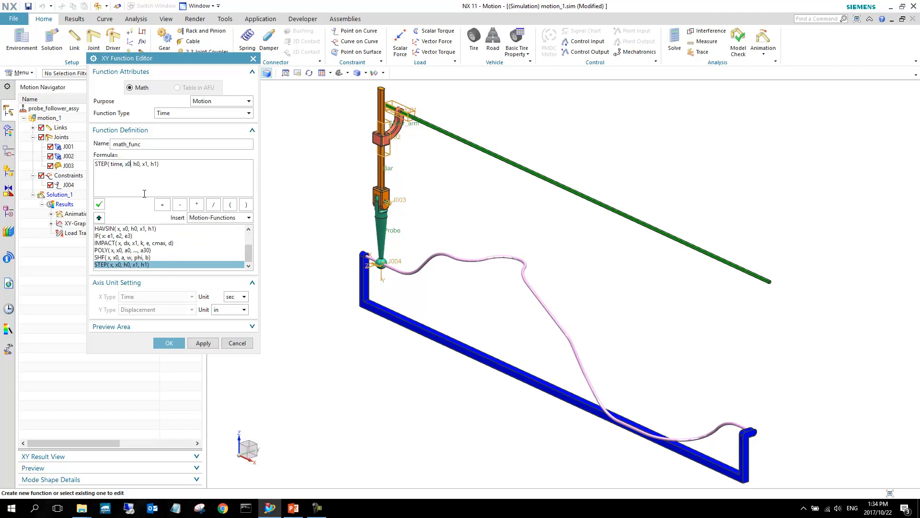
# - Complete the formula as STEP(time, 0, 0, 5, 14) and create the J004 driver using math_func
pyautogui.write('0,')
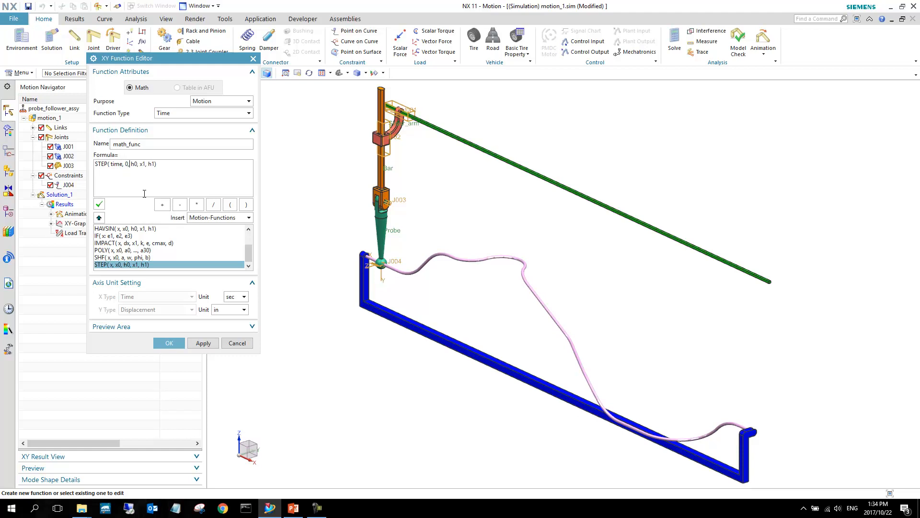
pyautogui.write('0,')
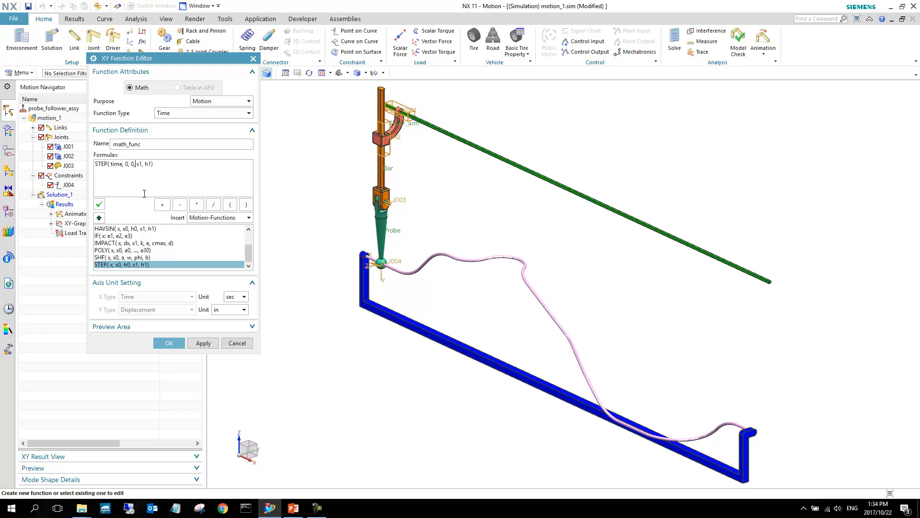
pyautogui.write('5')
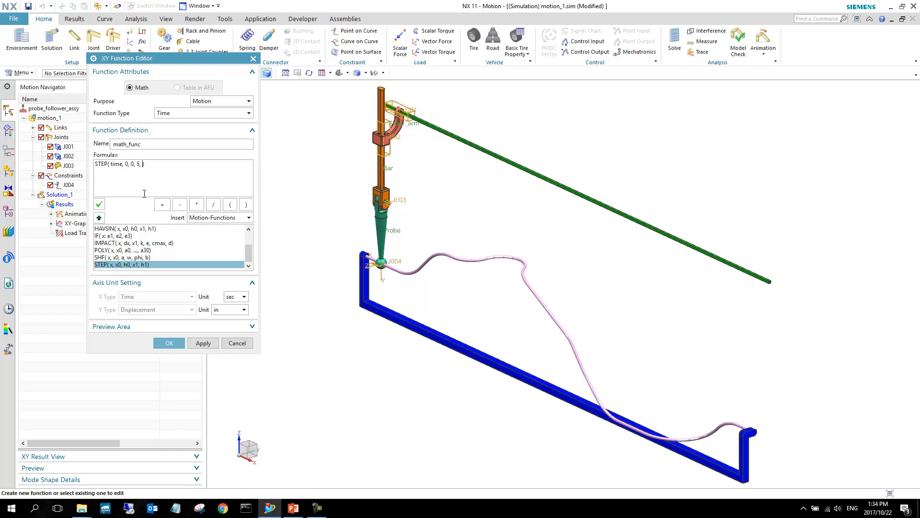
pyautogui.write('14)')
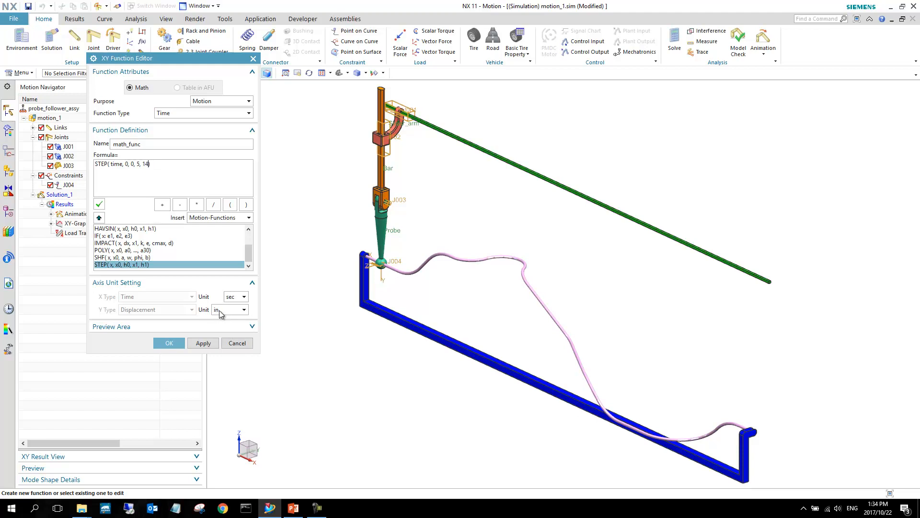
pyautogui.click(243, 310)
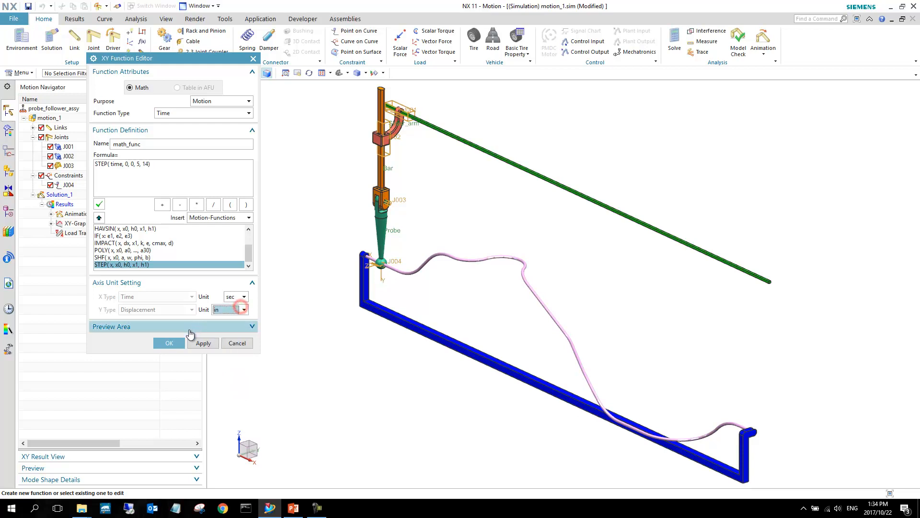
pyautogui.click(169, 342)
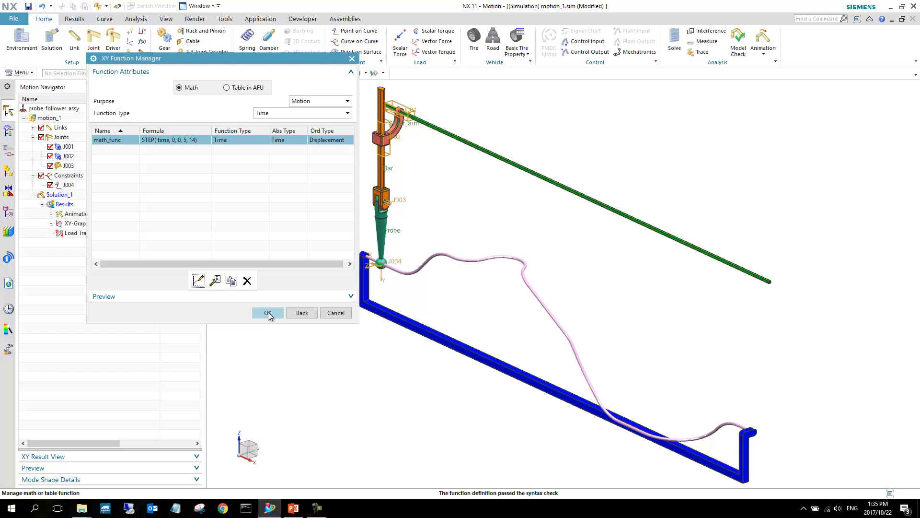
pyautogui.click(268, 313)
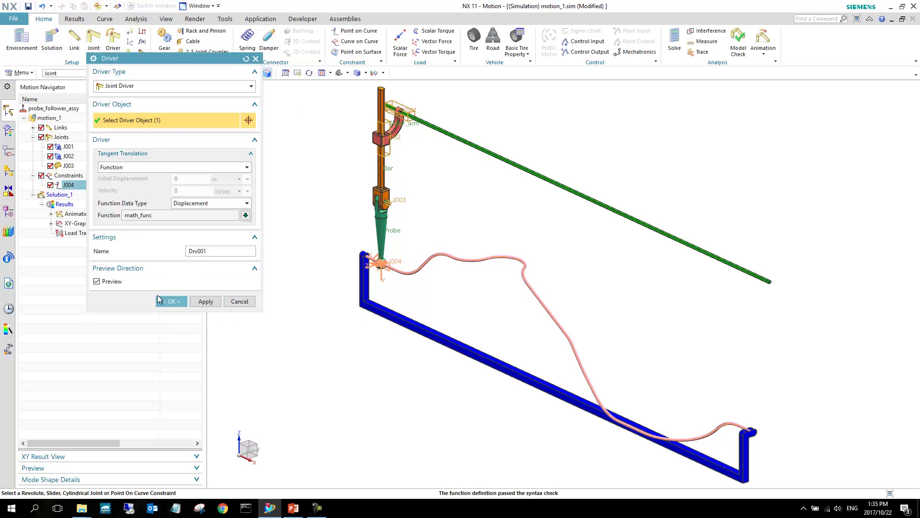
pyautogui.click(170, 301)
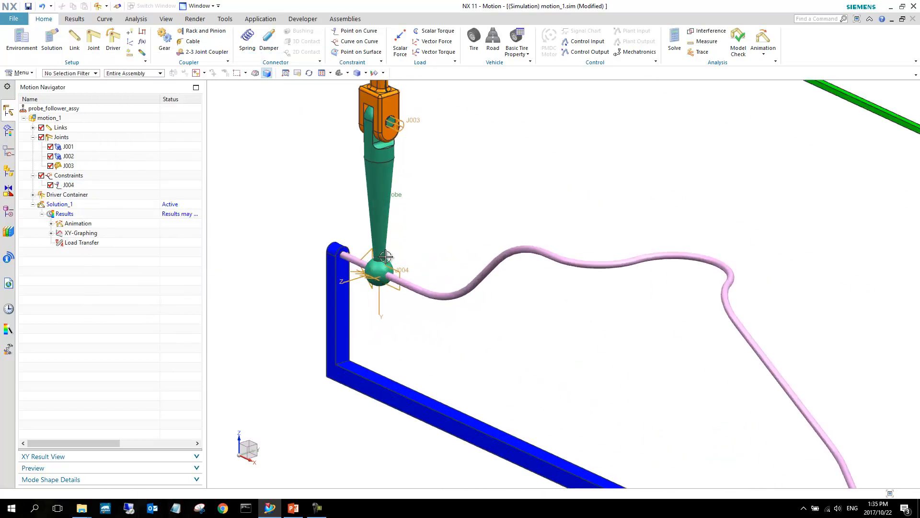
# - Reopen driver Drv001 from the Driver Container for editing
pyautogui.moveTo(387, 258); pyautogui.dragTo(413, 248)
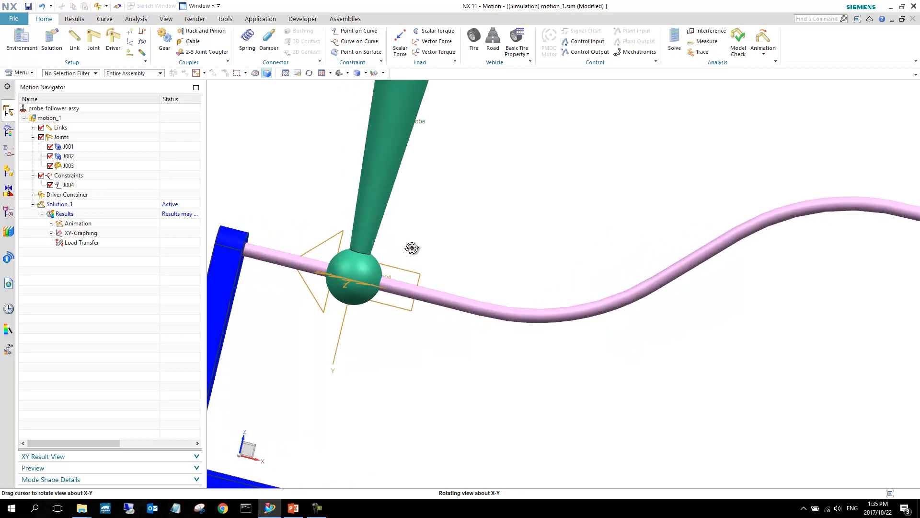
pyautogui.moveTo(412, 247); pyautogui.dragTo(348, 245)
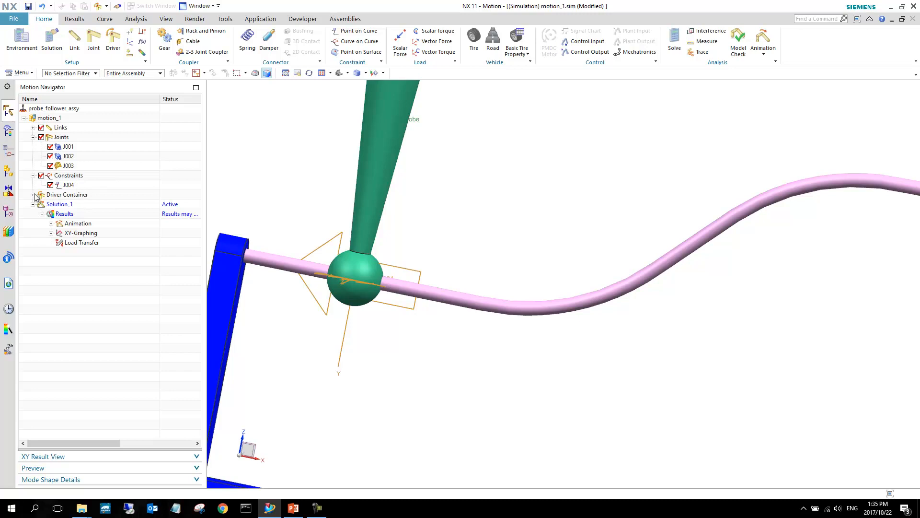
pyautogui.click(34, 195)
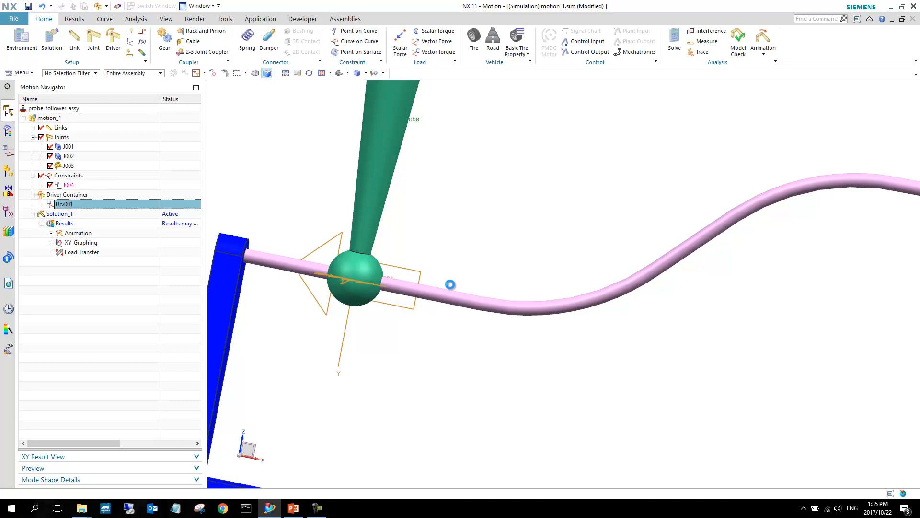
pyautogui.doubleClick(64, 203)
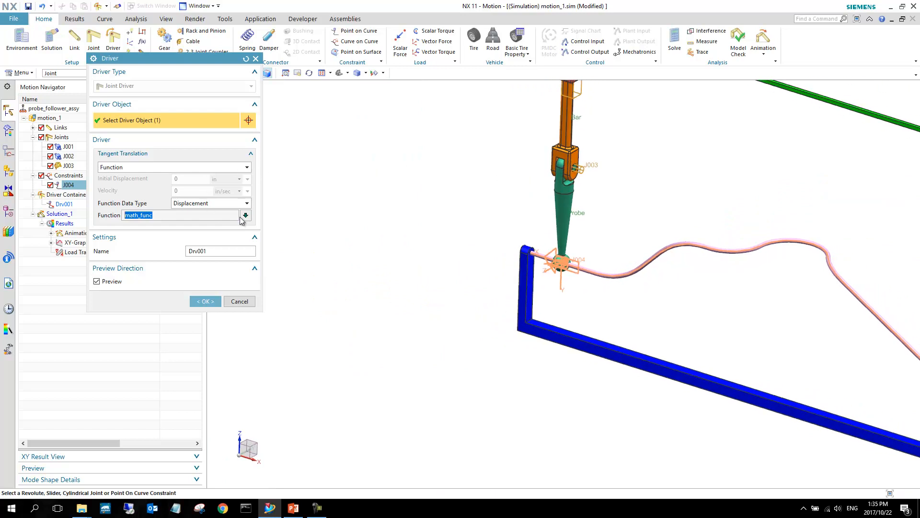
# - Negate math_func to -STEP(time, 0, 0, 5, 14) and save the updated Drv001
pyautogui.click(245, 215)
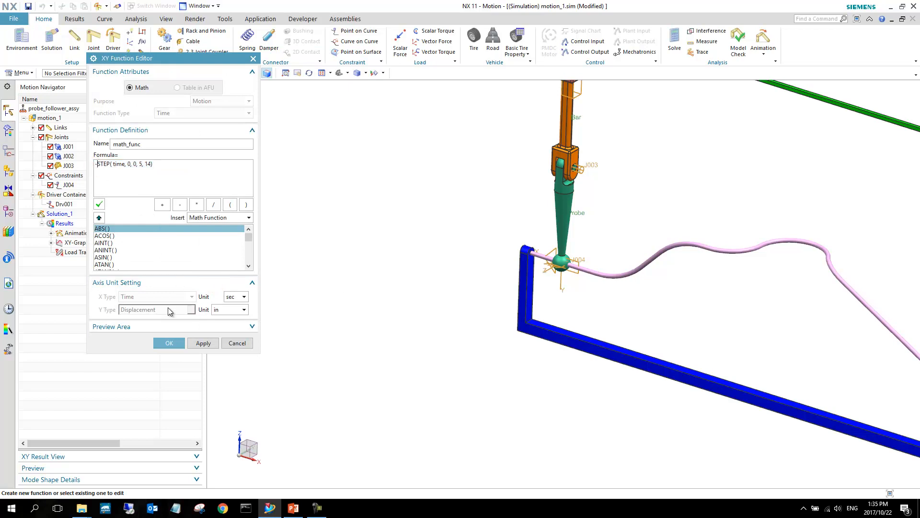
pyautogui.click(168, 342)
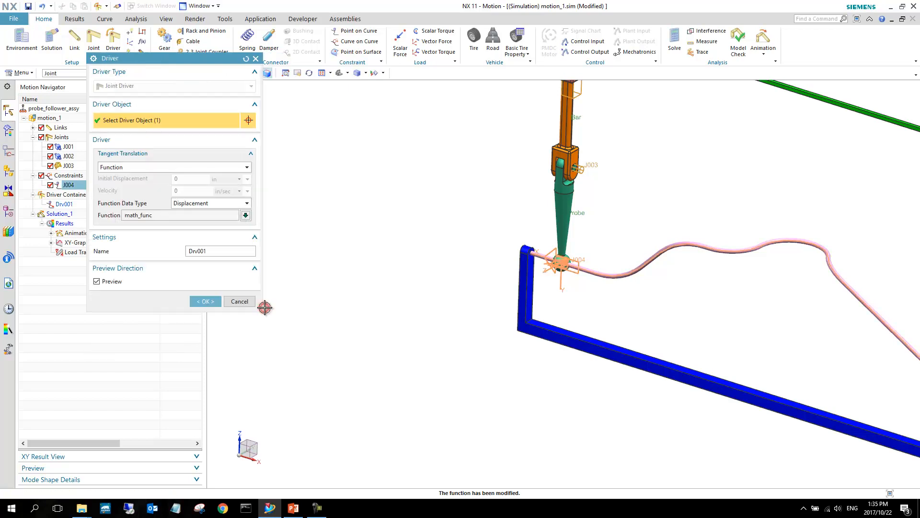
pyautogui.click(205, 301)
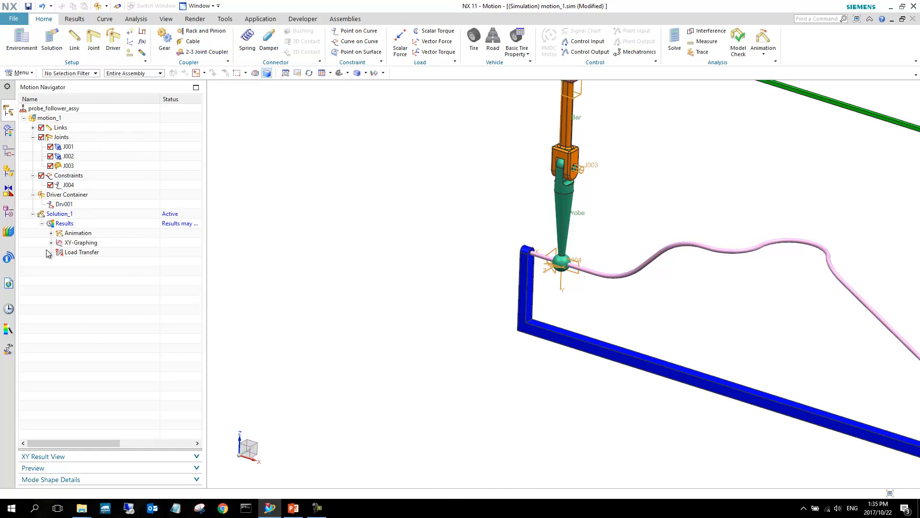
# - Solve Solution_1 so its results are up to date
pyautogui.moveTo(558, 235); pyautogui.dragTo(435, 302)
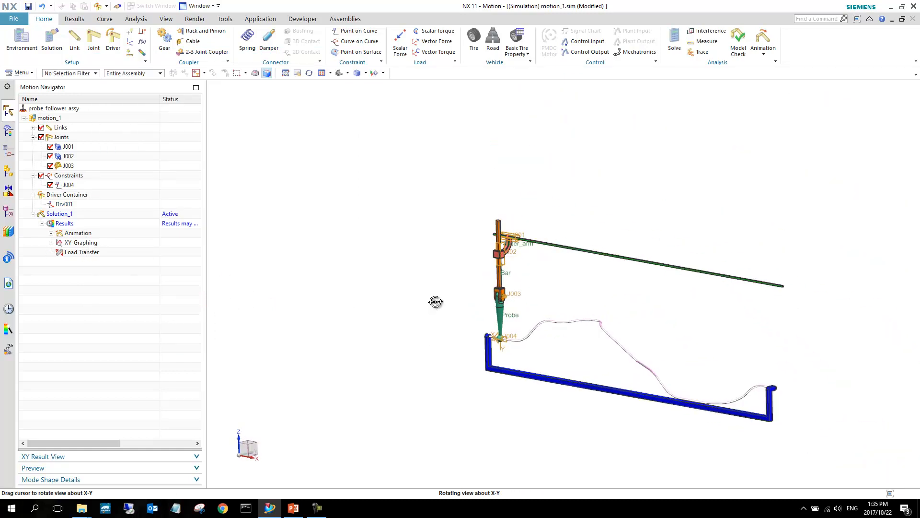
pyautogui.moveTo(436, 302); pyautogui.dragTo(508, 311)
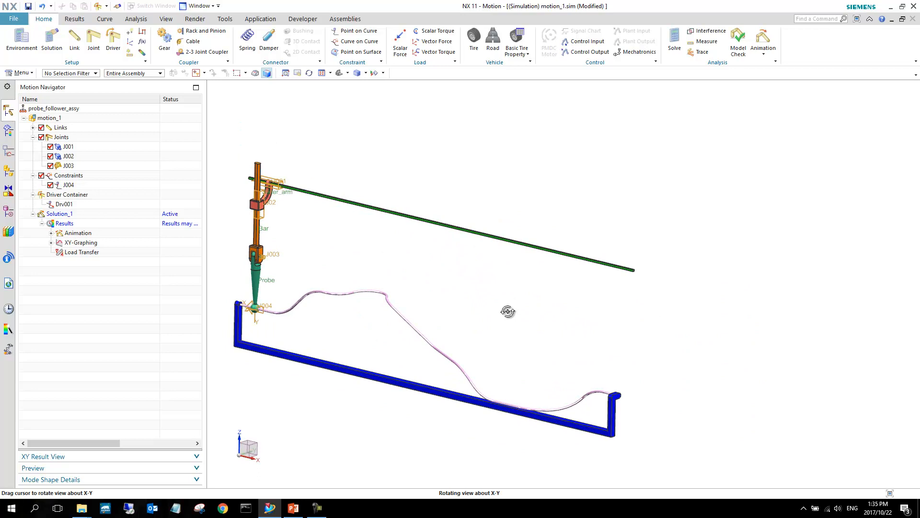
pyautogui.rightClick(60, 213)
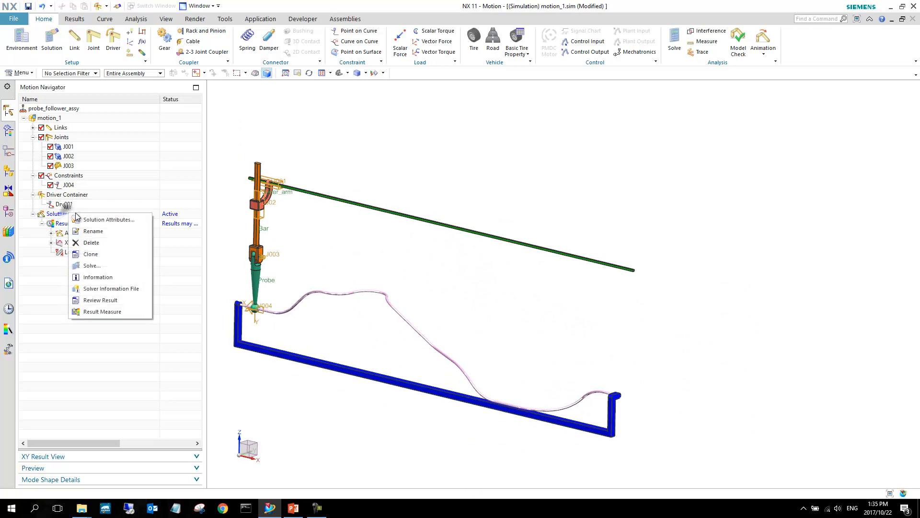
pyautogui.click(98, 277)
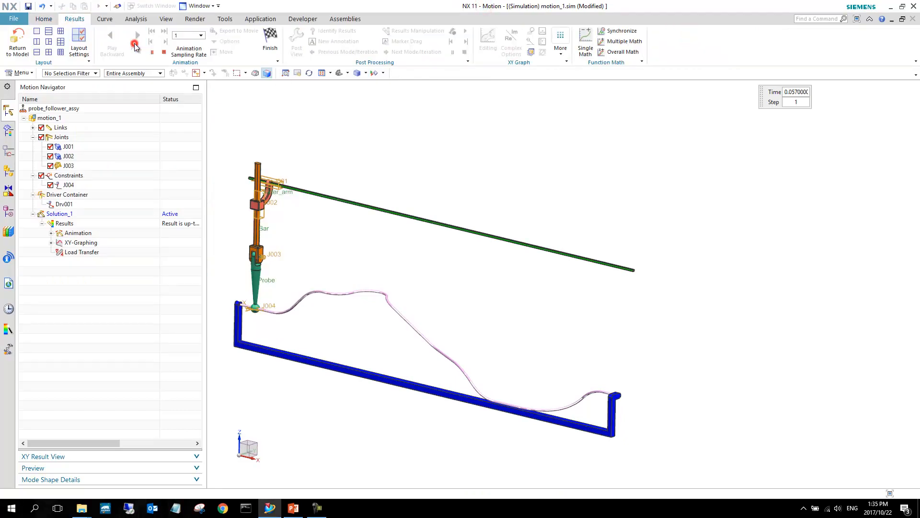
# - Play the animation so the probe travels along the spline, then play it backward to step 0
pyautogui.click(136, 35)
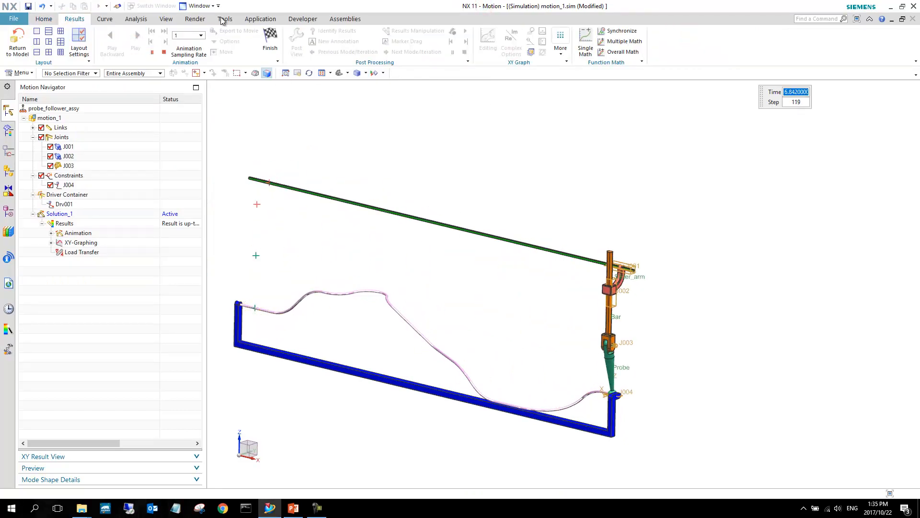
pyautogui.click(111, 36)
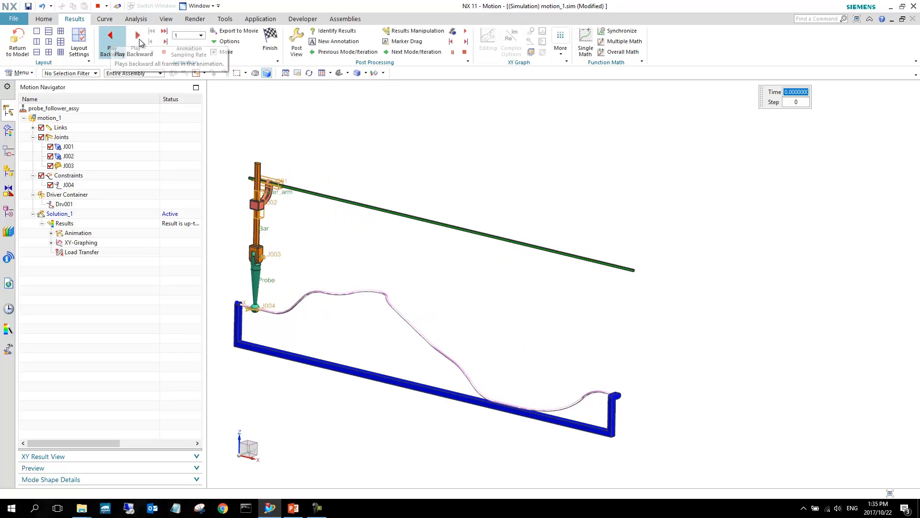
pyautogui.moveTo(136, 38)
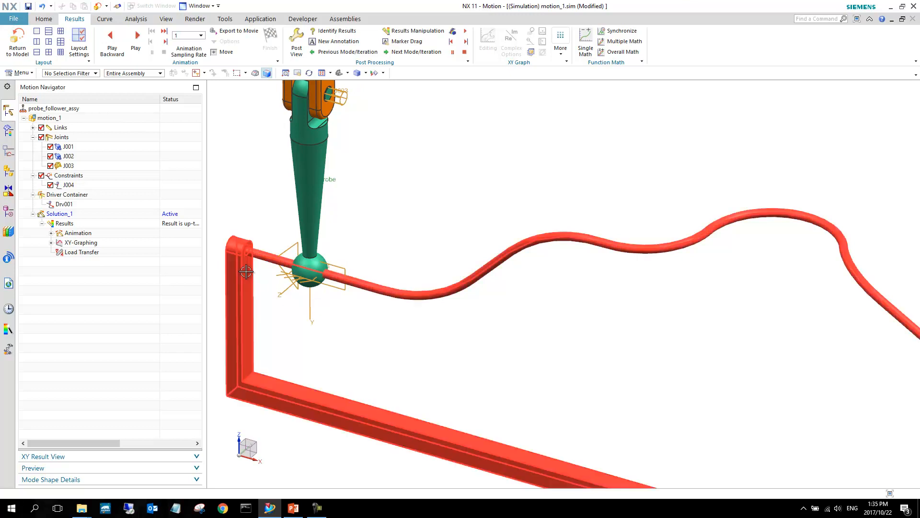
pyautogui.moveTo(246, 270); pyautogui.dragTo(243, 263)
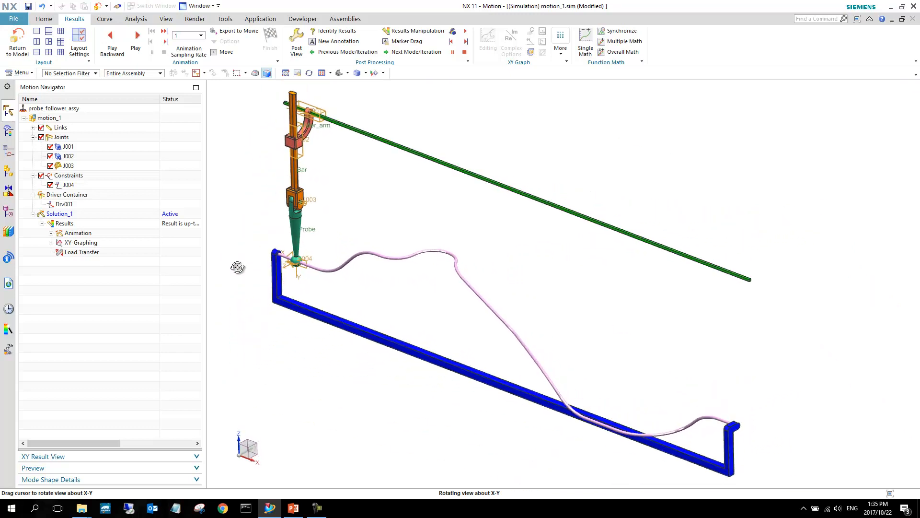
pyautogui.moveTo(238, 268); pyautogui.dragTo(248, 231)
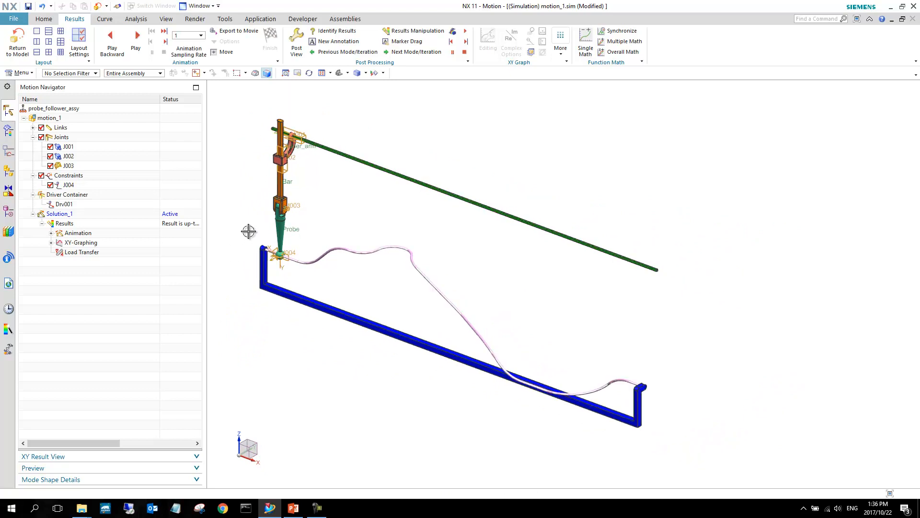
pyautogui.moveTo(366, 299)
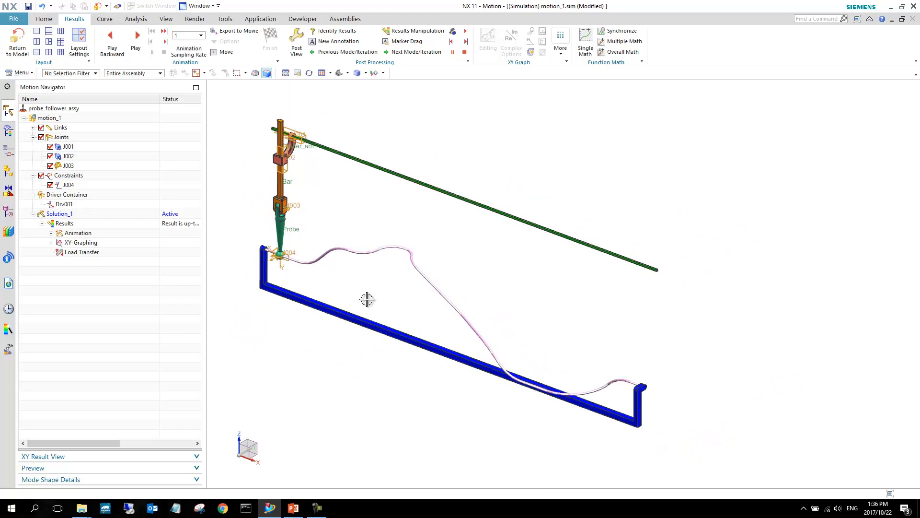